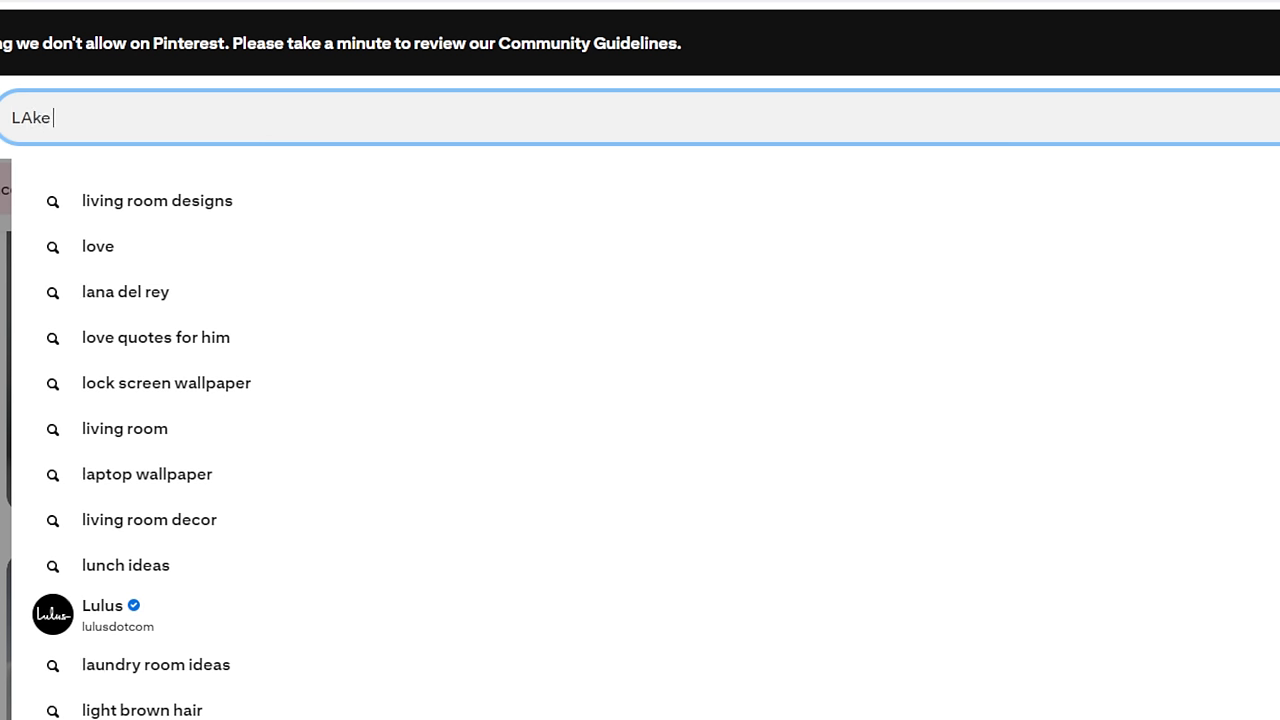
{"action": "type", "text": "Ladoga"}
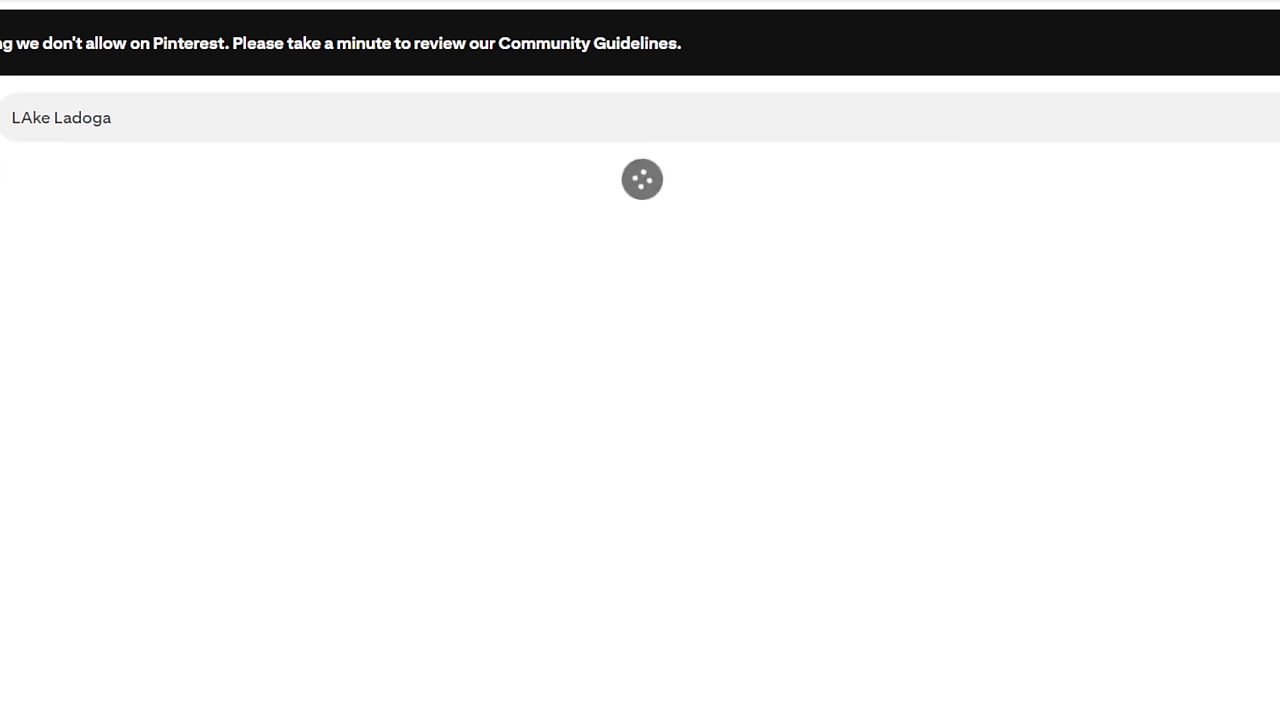